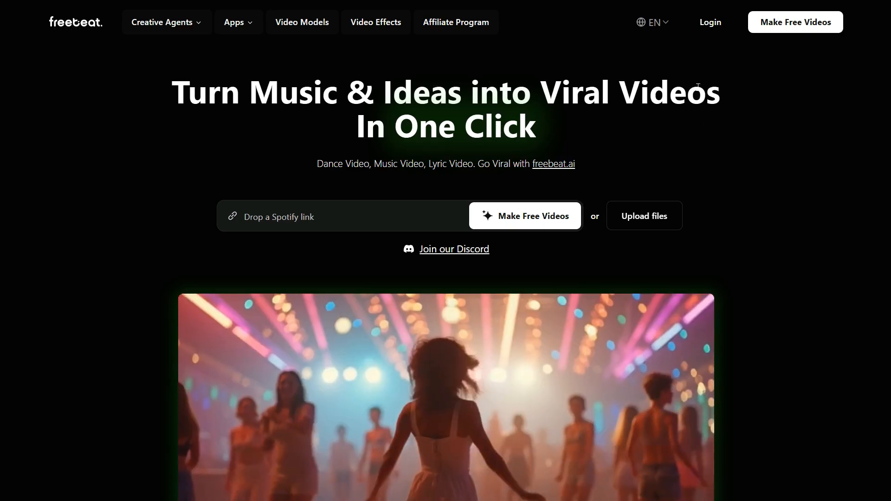
# Step: Sign in to Freebeat AI with a Google account, landing on the plan pricing page
pyautogui.click(709, 21)
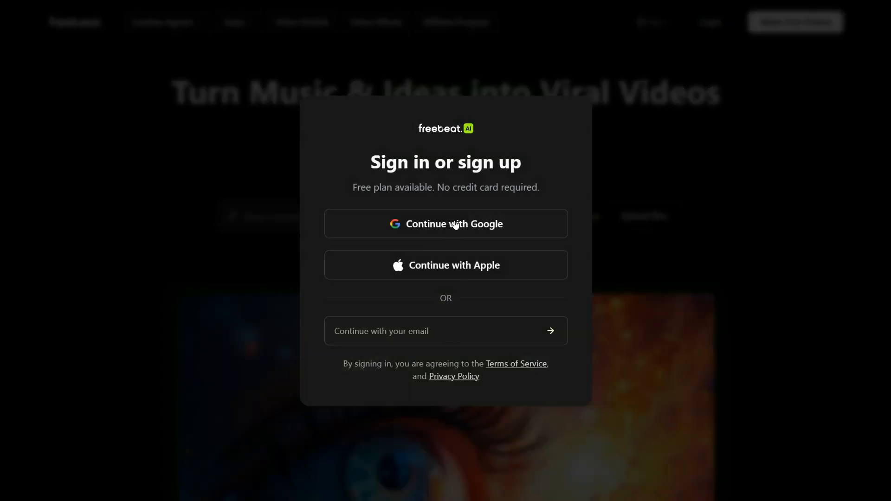
pyautogui.click(445, 223)
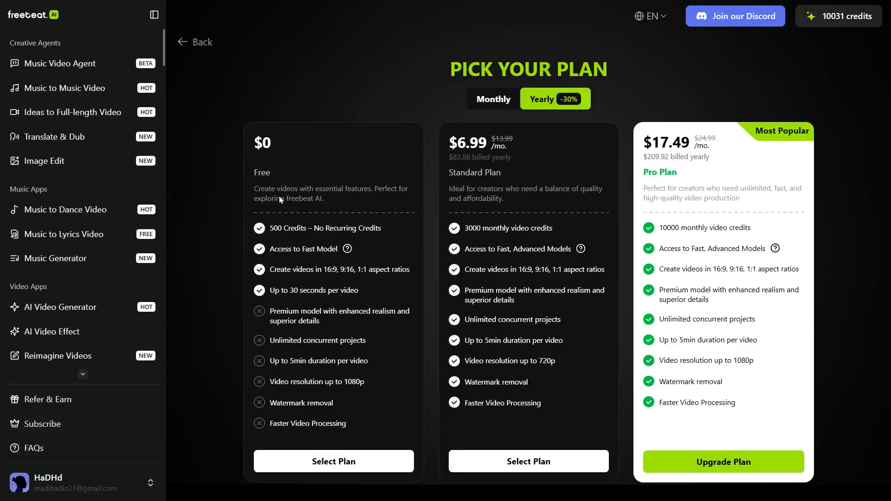
# Step: Leave the plan pricing page and browse the sidebar list of video and image tools
pyautogui.doubleClick(325, 228)
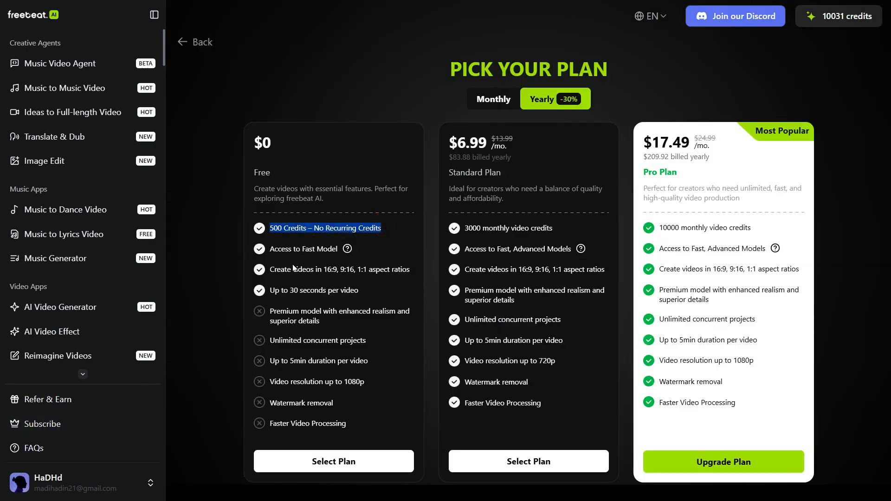
pyautogui.moveTo(290, 143)
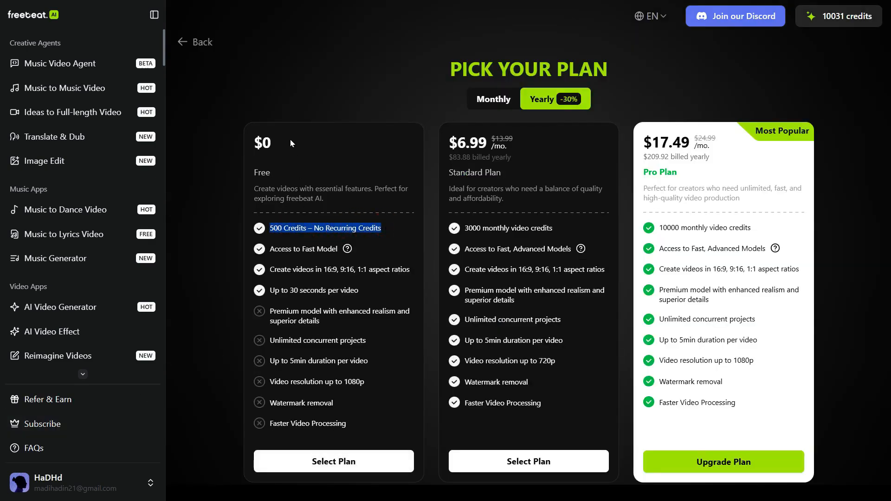
pyautogui.click(194, 42)
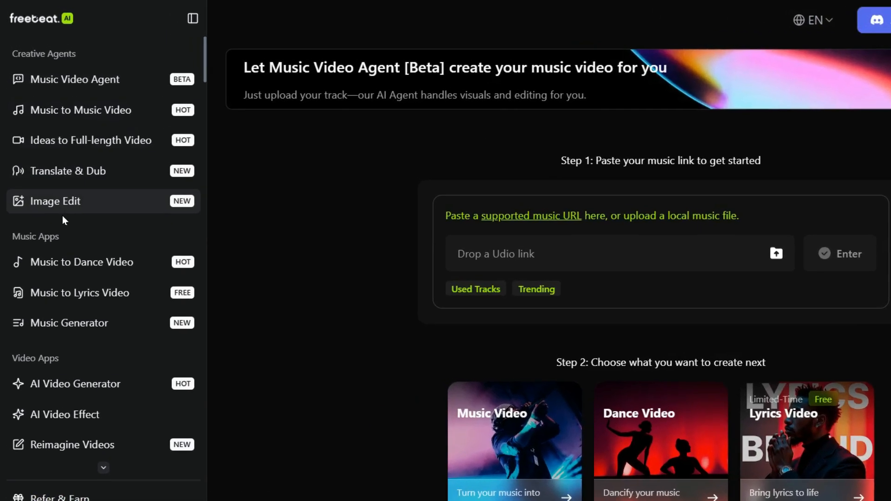
pyautogui.scroll(-3)
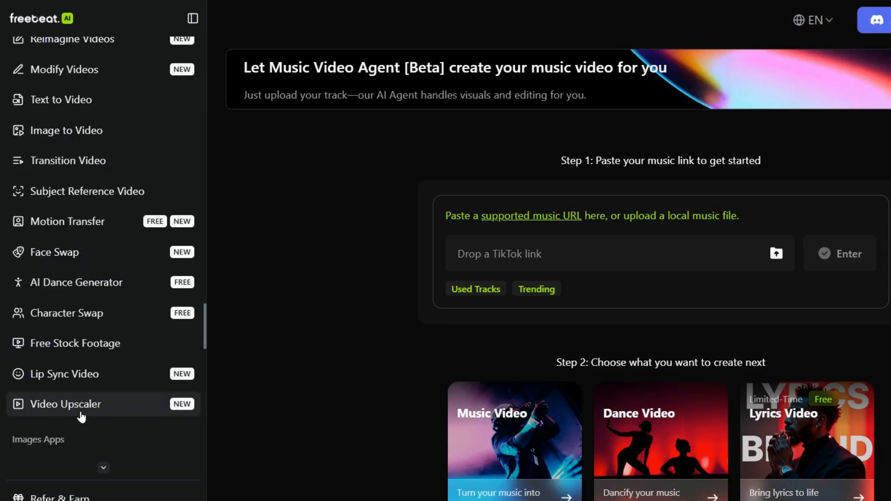
pyautogui.scroll(-3)
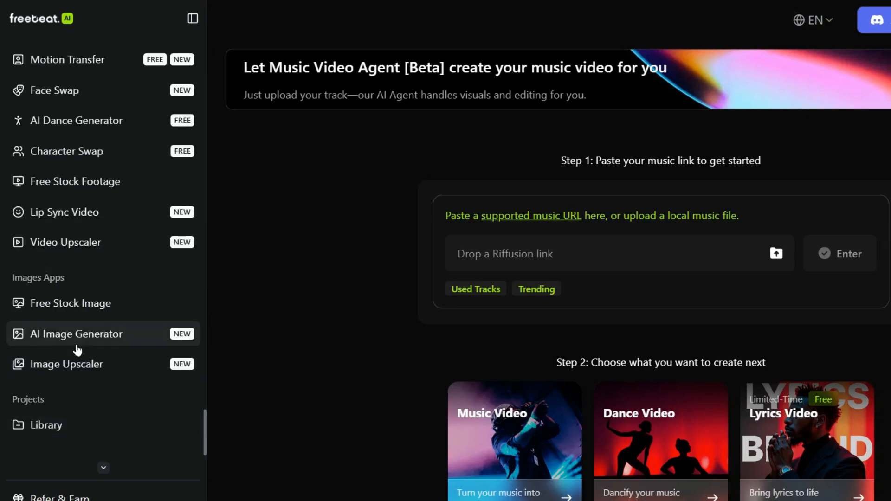
pyautogui.scroll(3)
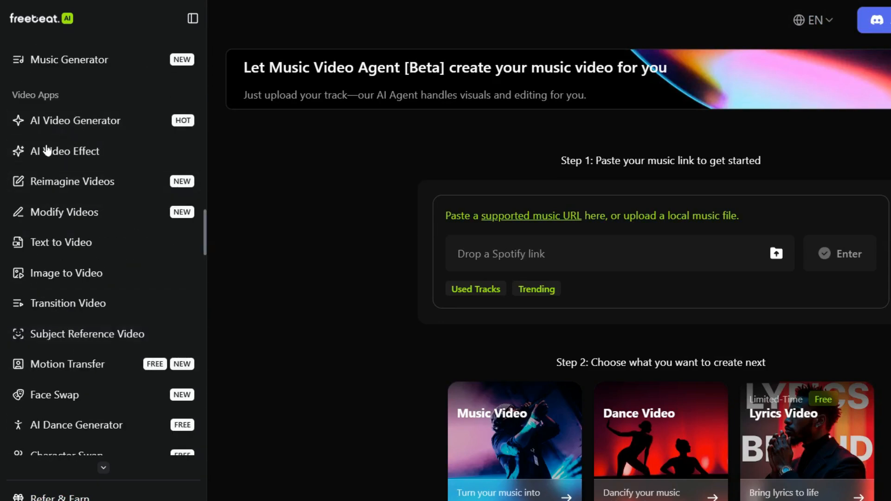
pyautogui.scroll(-3)
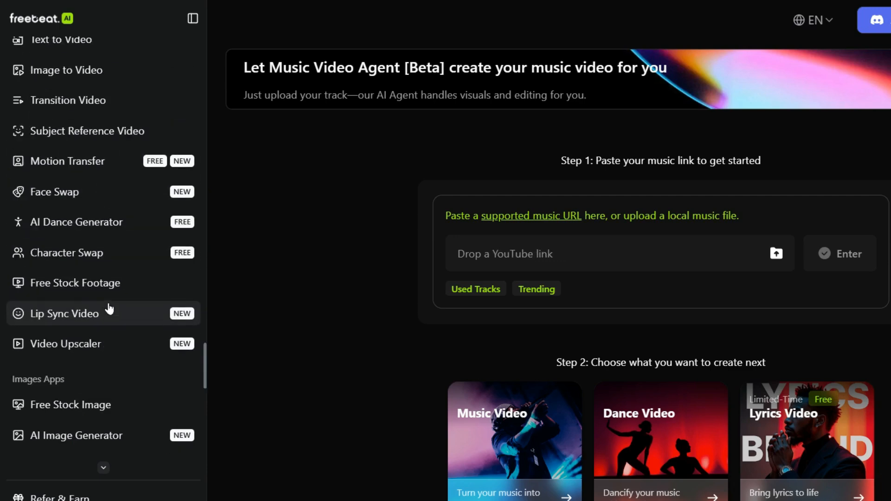
pyautogui.scroll(-3)
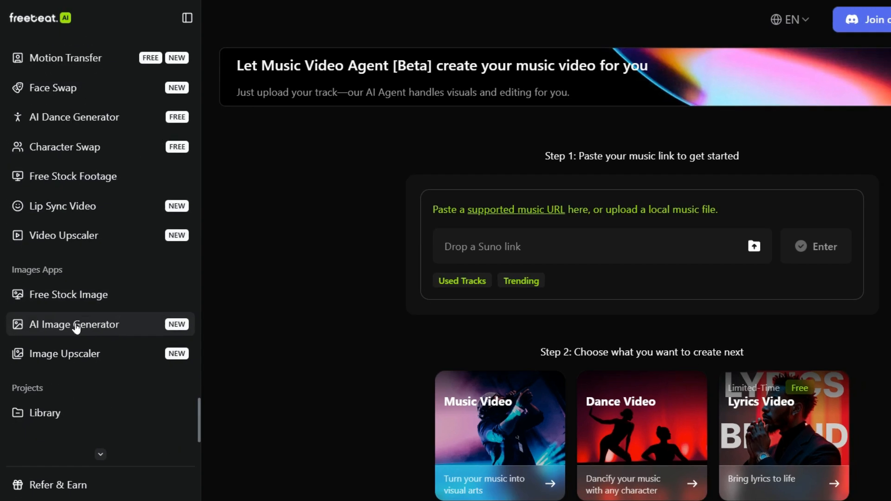
# Step: Enter the image prompt of two friends walking a winding path through green fields toward a mountain house
pyautogui.click(74, 324)
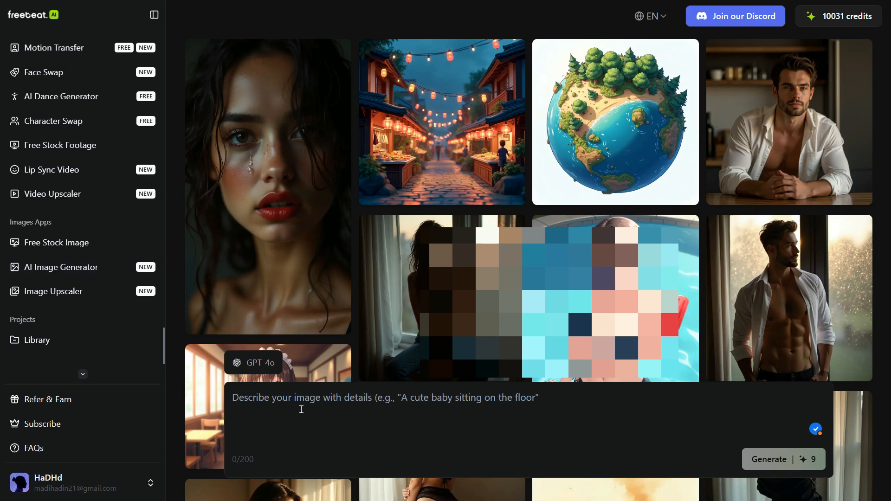
pyautogui.write('A bustling night market in an Asian village, with string lights overhead, food stalls, and handmade crafts, in low-poly 3D render. The cobblestone paths are wet from recent rain.')
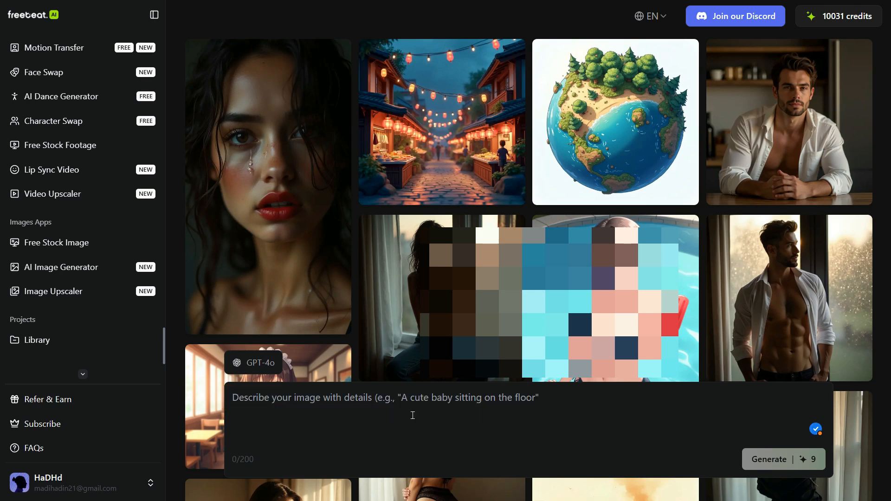
pyautogui.write('Two friends walk along a narrow, winding path, surrounded by lush green fields and vibrant wildflowers, as they approach a charming, rustic house nestled at the foot of a majestic mountain.')
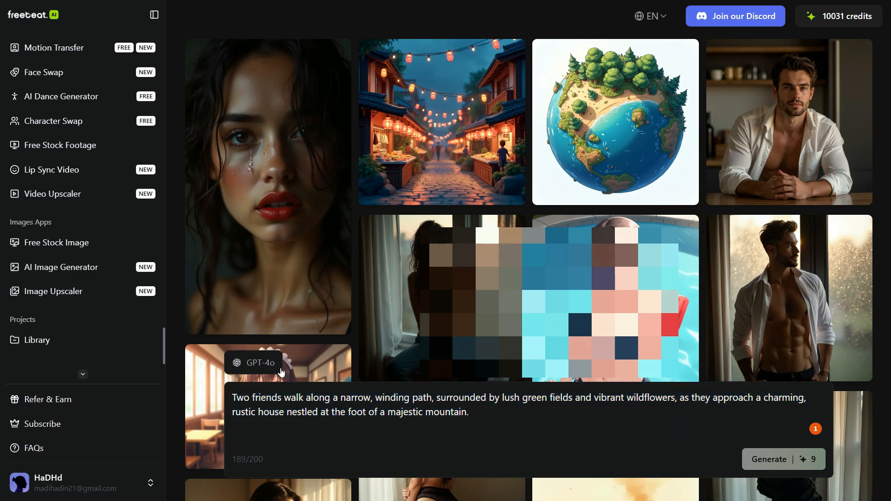
# Step: Set the model to Flux 1.1 Pro, keep 16:9, and generate the image
pyautogui.click(253, 363)
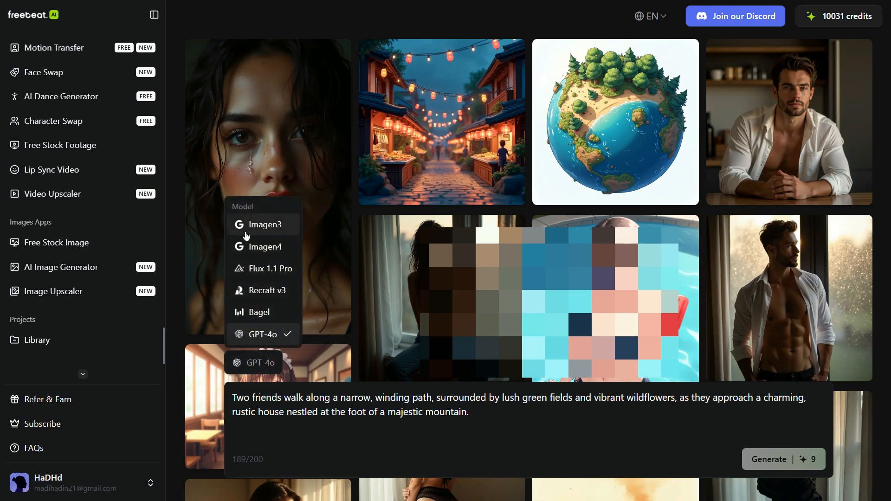
pyautogui.moveTo(262, 247)
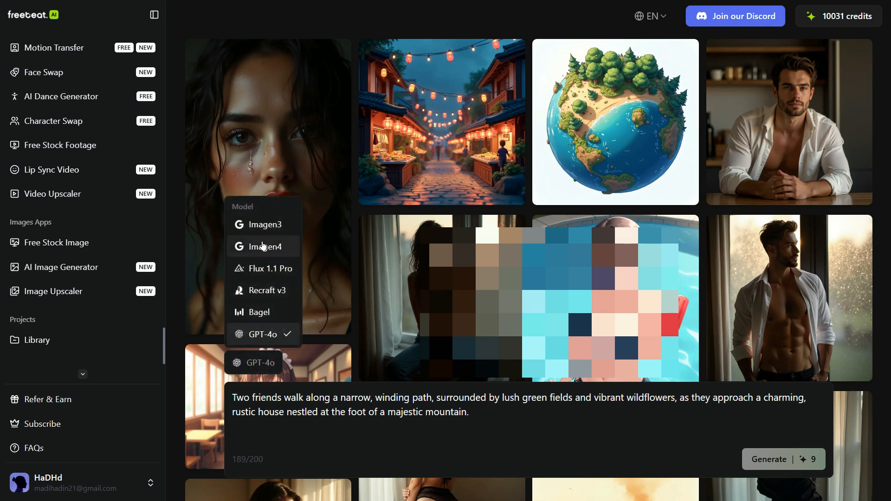
pyautogui.moveTo(259, 334)
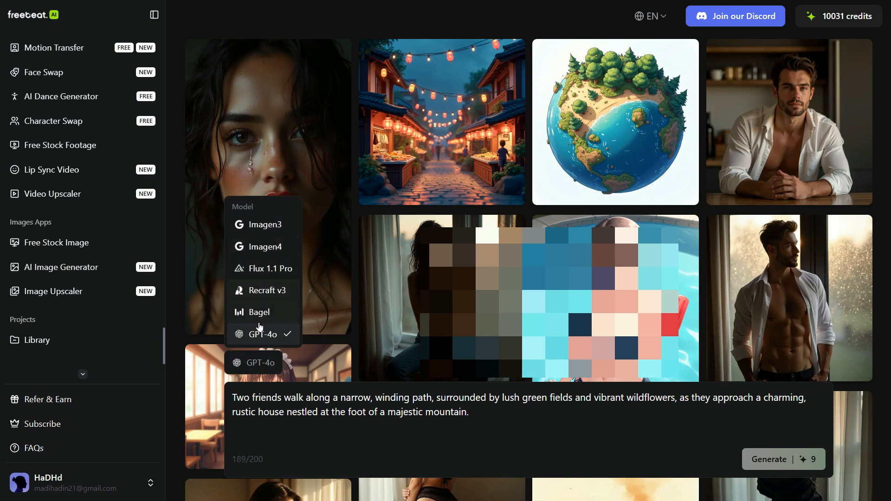
pyautogui.click(263, 268)
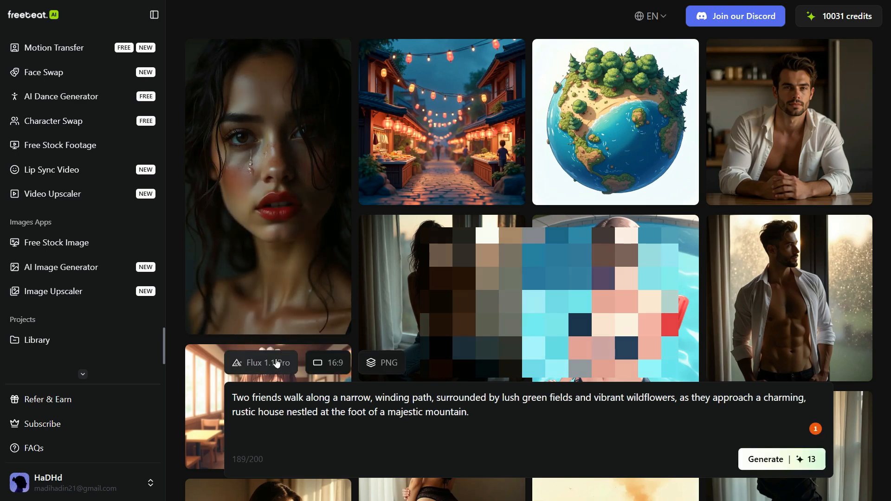
pyautogui.moveTo(577, 462)
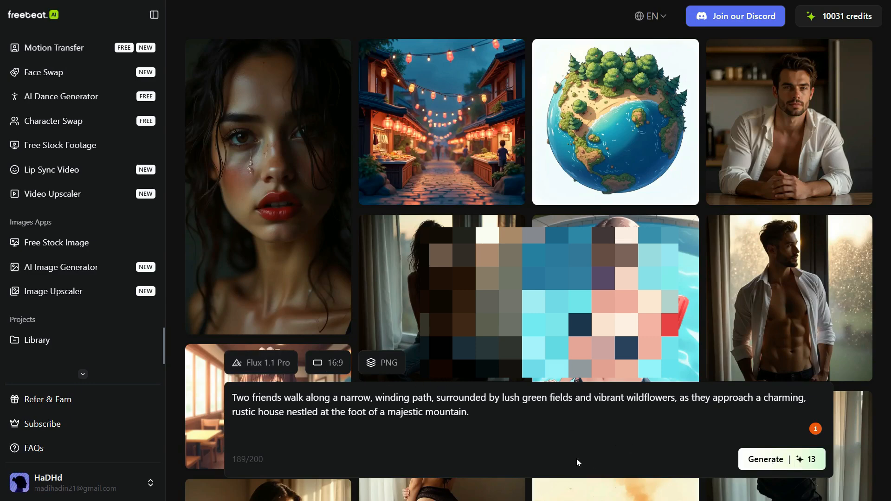
pyautogui.click(327, 363)
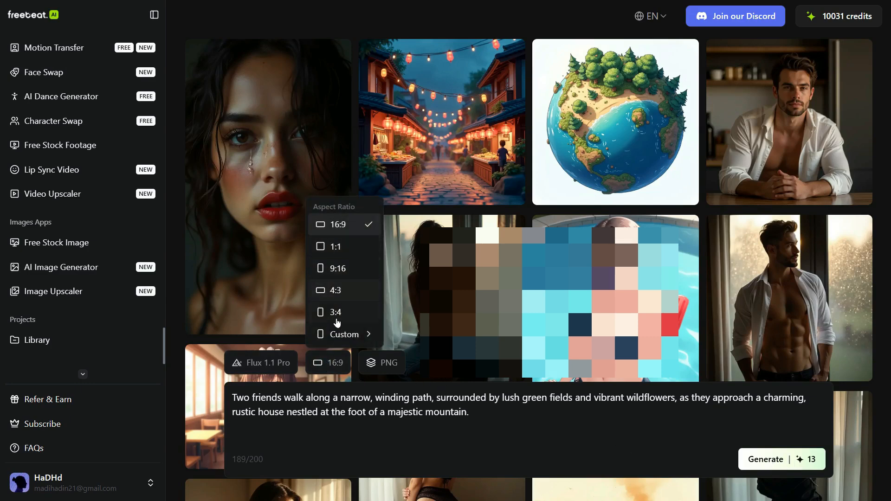
pyautogui.click(388, 362)
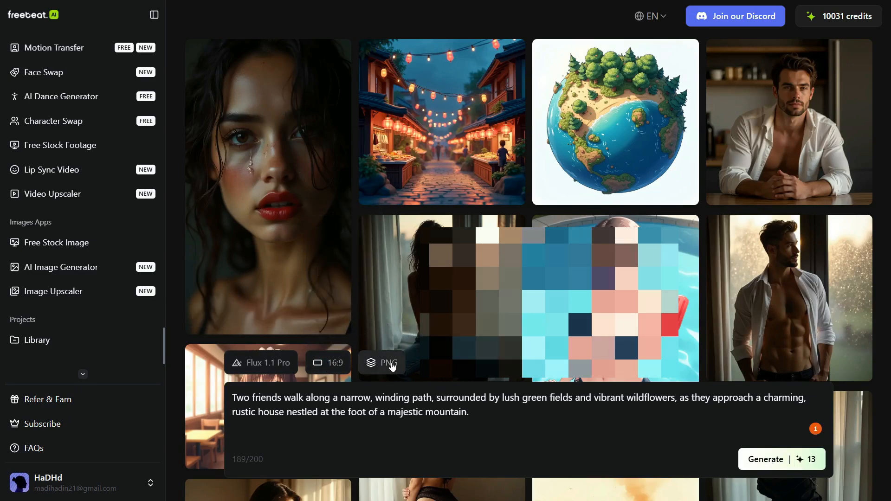
pyautogui.click(381, 363)
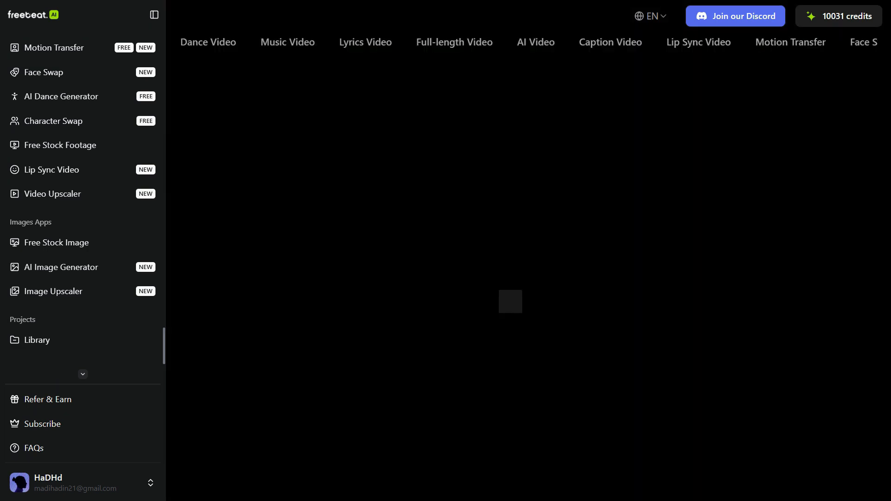
# Step: View the generated mountain-path image full-size with its prompt and settings
pyautogui.click(509, 301)
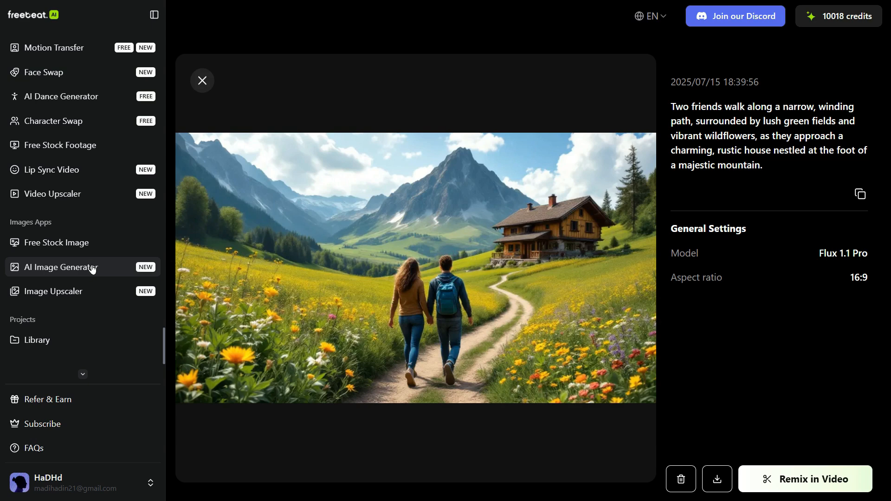
# Step: Enter the snowy-street woman prompt and switch the image model to Imagen4 at 16:9
pyautogui.click(201, 79)
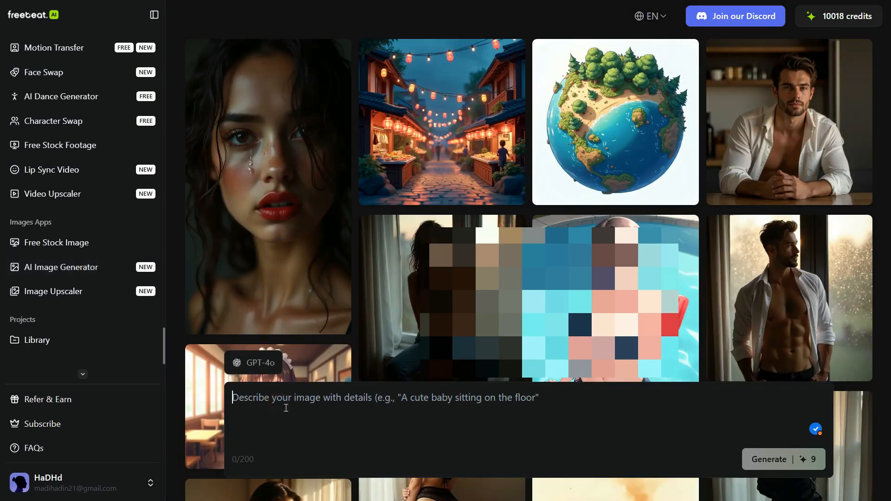
pyautogui.write('A woman strolls down a snow-covered street, surrounded by charming, illuminated cottages, She wears a warm, tan coat and a cozy scarf, with her hands tucked into her pockets.')
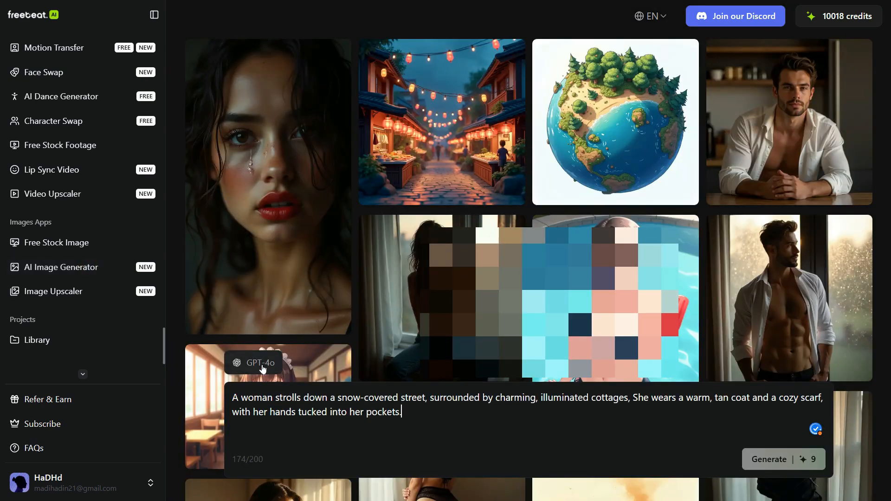
pyautogui.click(254, 363)
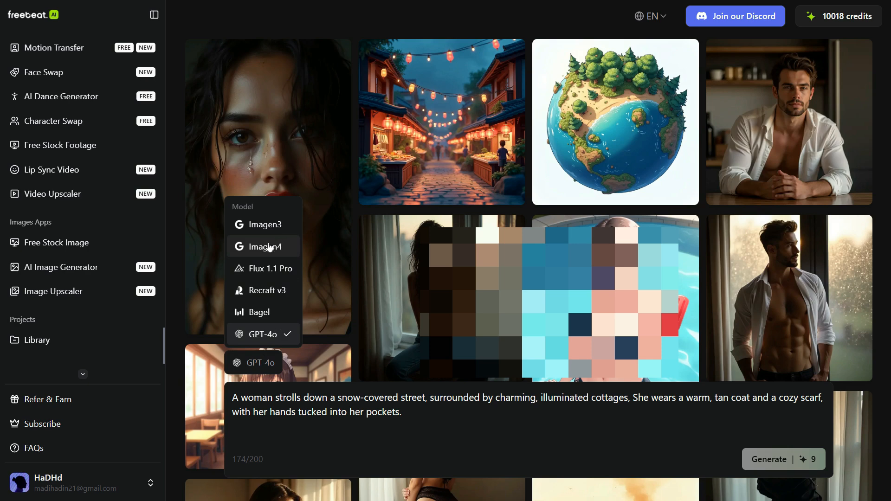
pyautogui.click(261, 246)
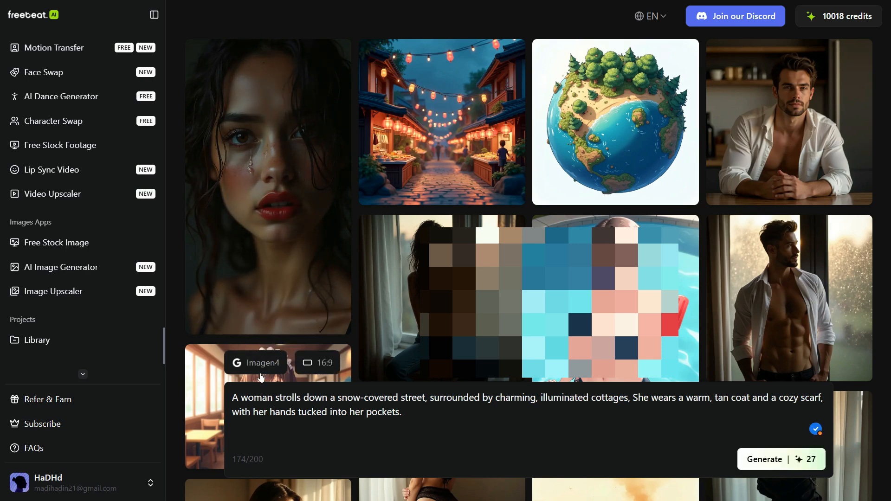
pyautogui.moveTo(786, 459)
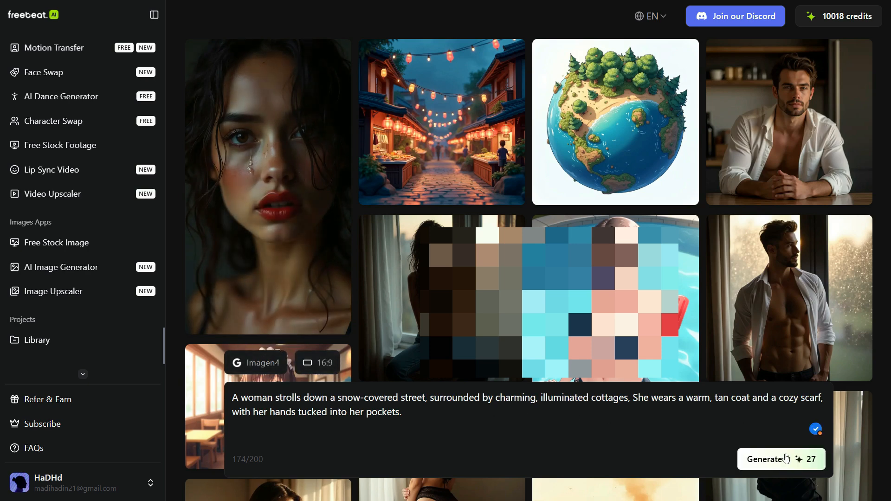
pyautogui.moveTo(780, 459)
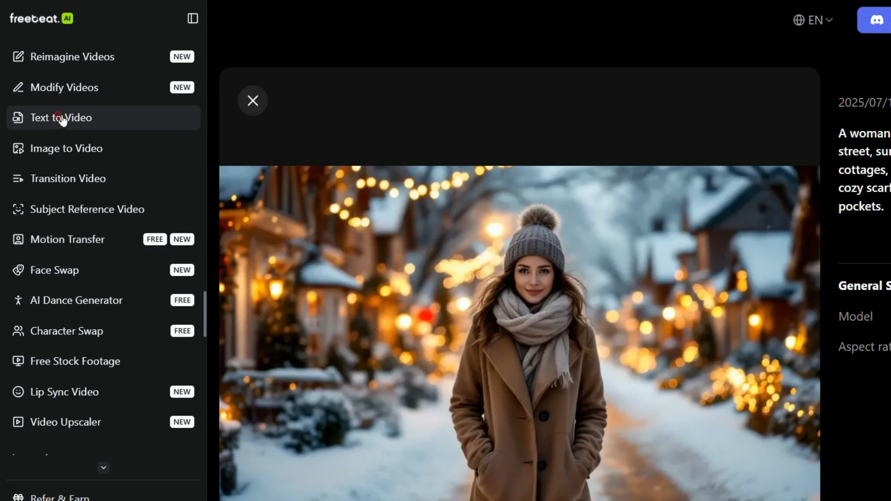
# Step: Enter the cozy-café woman prompt in Text to Video and choose Seedance 1.0 Pro
pyautogui.click(252, 100)
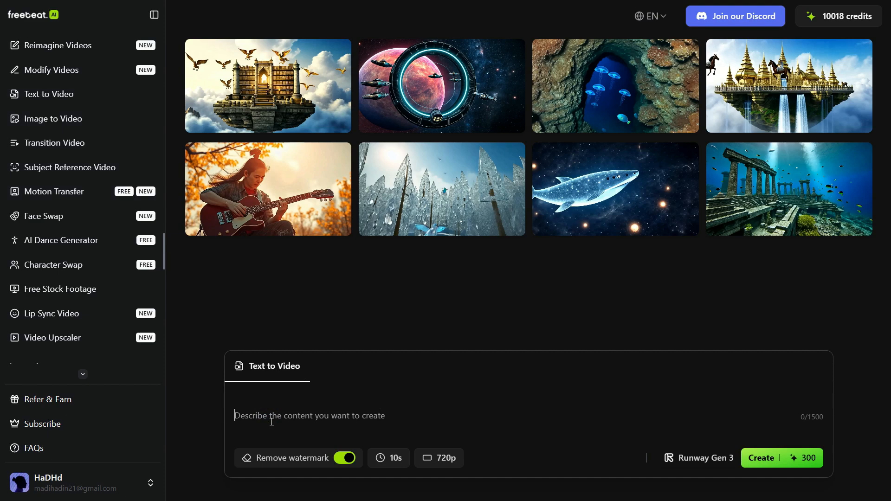
pyautogui.write('A woman in a cozy café leans forward slightly, resting her hands with delicate gestures atop a polished wooden table. She wears a soft, ribbed white sweater, her long, wavy hair cascading elegantly over her shoulders.')
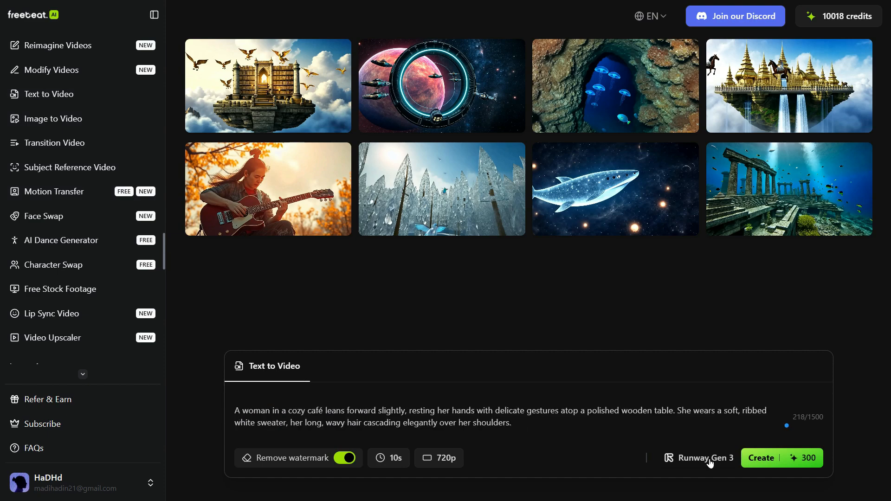
pyautogui.click(704, 458)
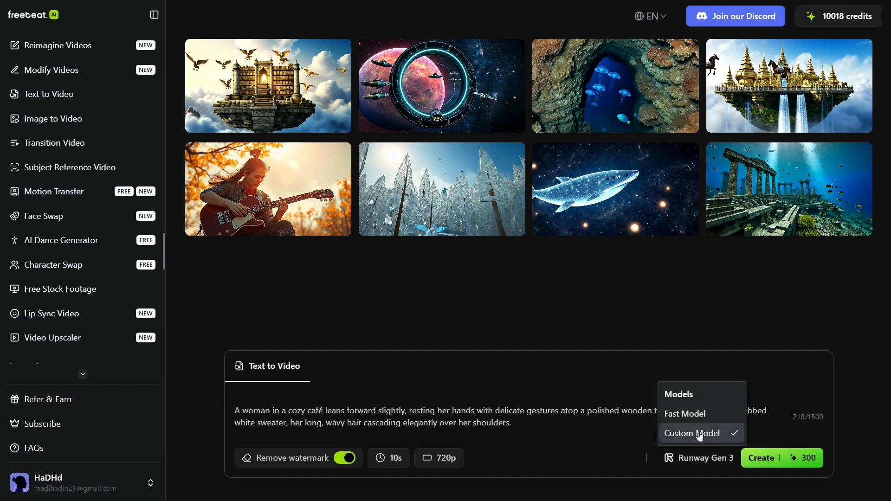
pyautogui.click(703, 457)
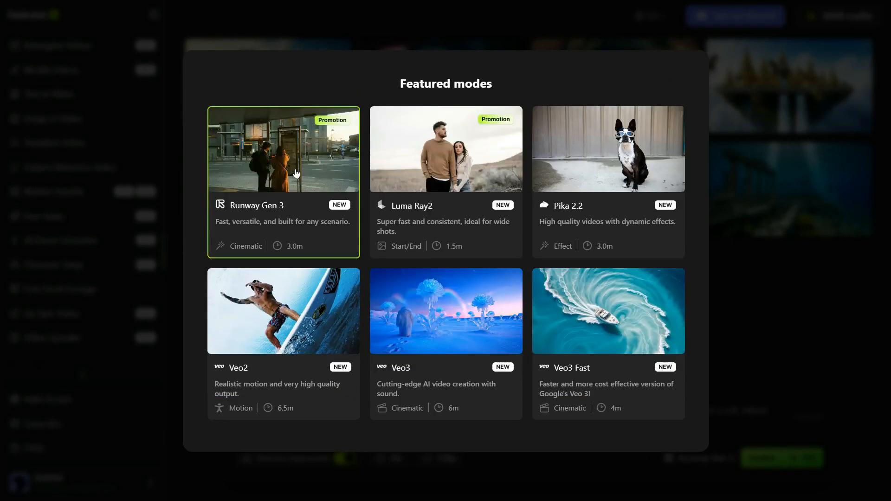
pyautogui.moveTo(609, 191)
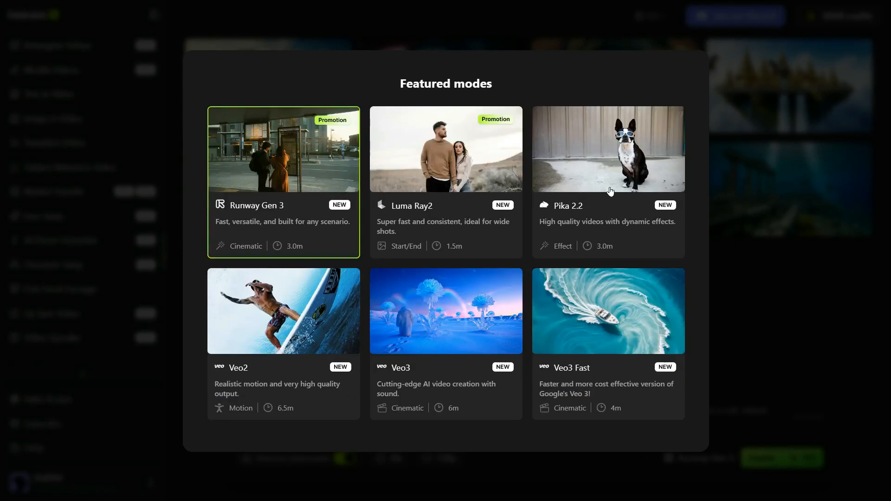
pyautogui.scroll(-3)
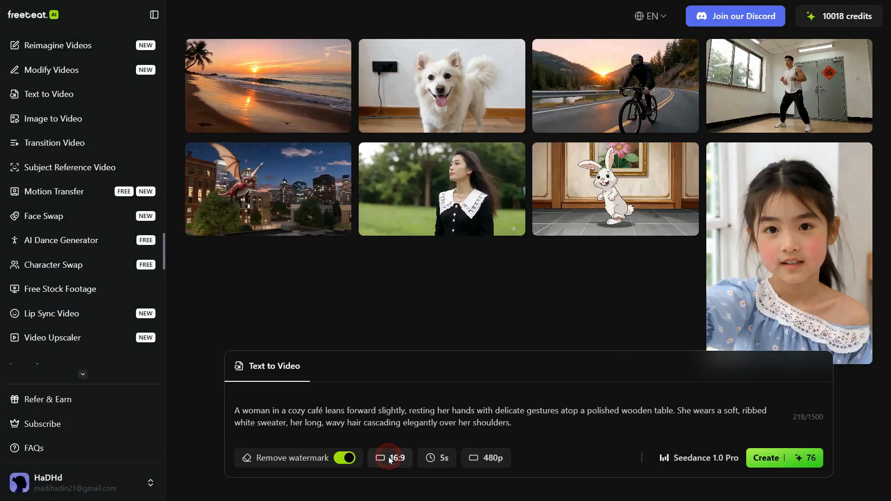
# Step: Keep 16:9, raise resolution to 1080p, create the video and confirm being 18+
pyautogui.click(390, 457)
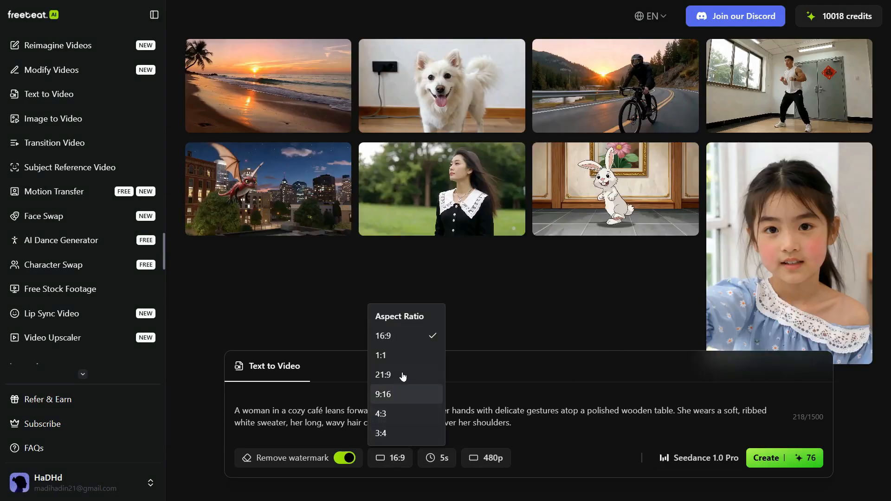
pyautogui.click(436, 457)
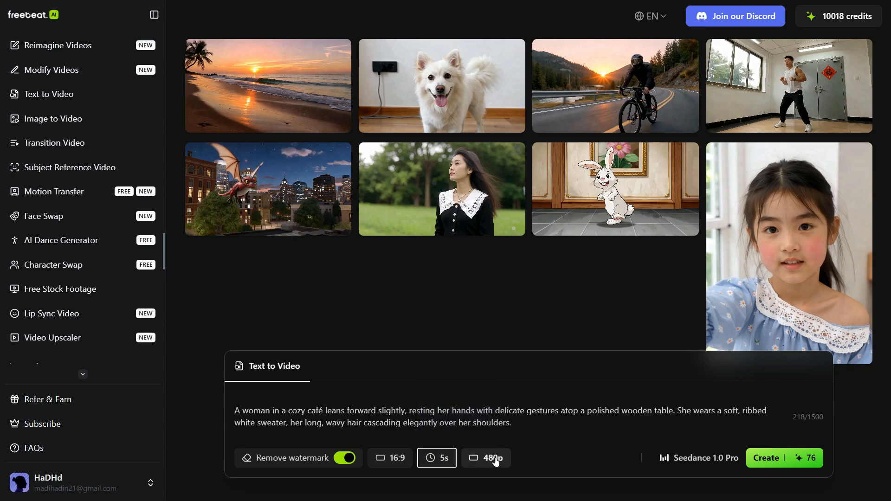
pyautogui.click(487, 458)
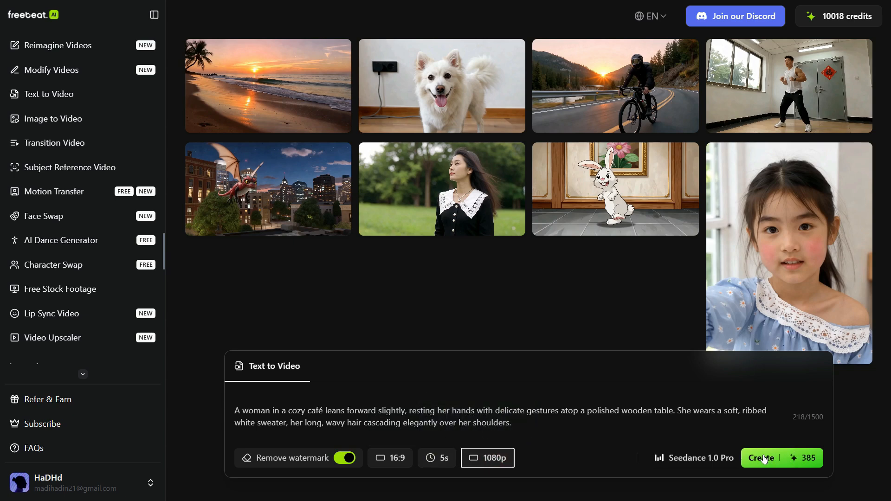
pyautogui.click(761, 458)
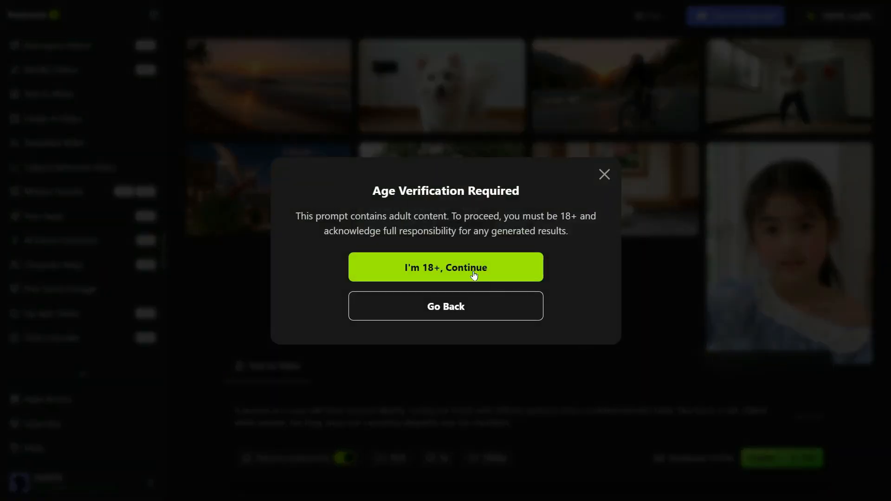
pyautogui.click(445, 267)
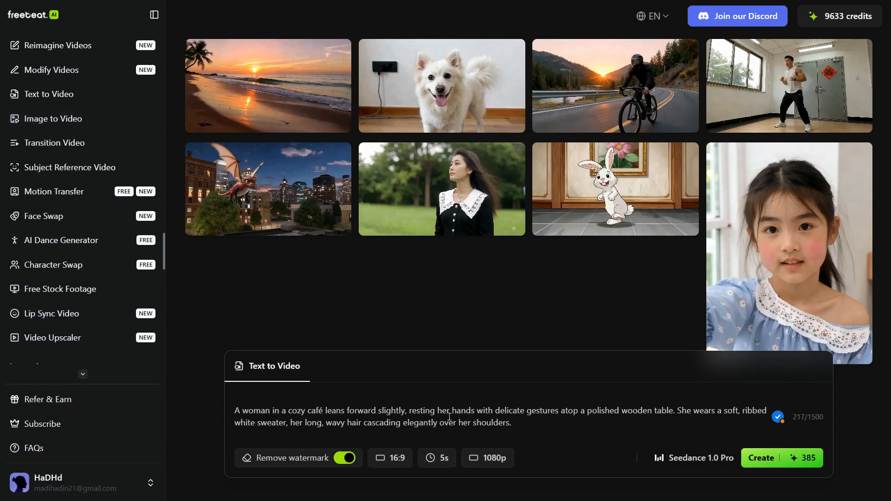
# Step: Replace the prompt with the jungle-woman scene and create it with Kling 1.6 Pro at 5s, 720p
pyautogui.tripleClick(449, 410)
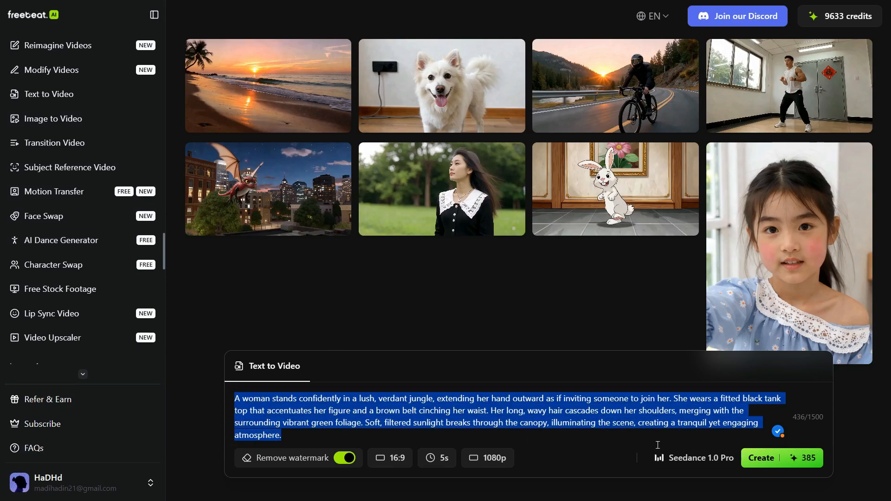
pyautogui.click(698, 458)
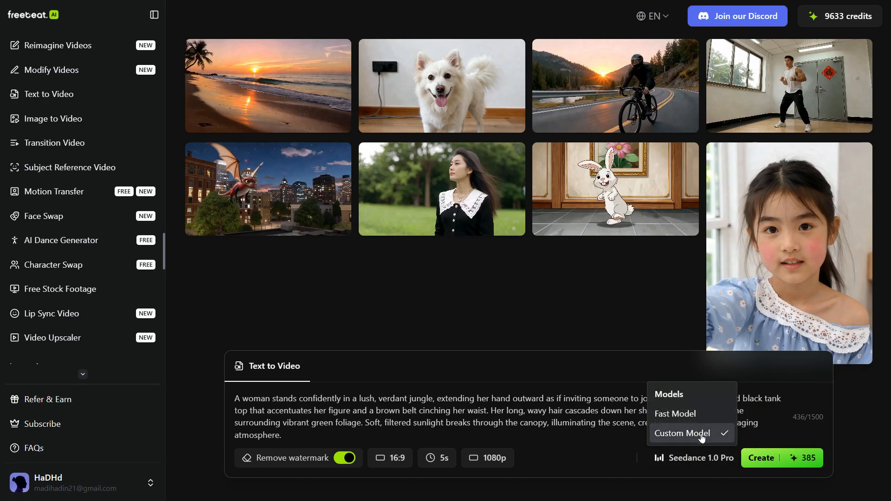
pyautogui.click(682, 434)
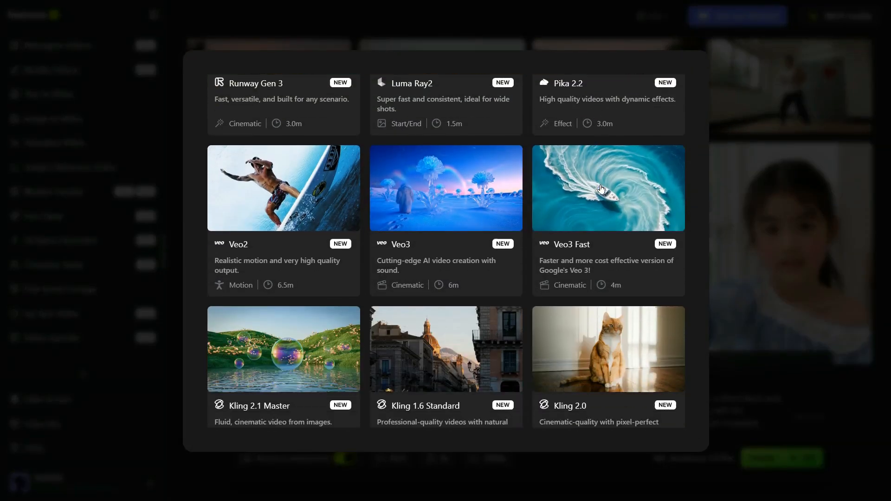
pyautogui.scroll(-3)
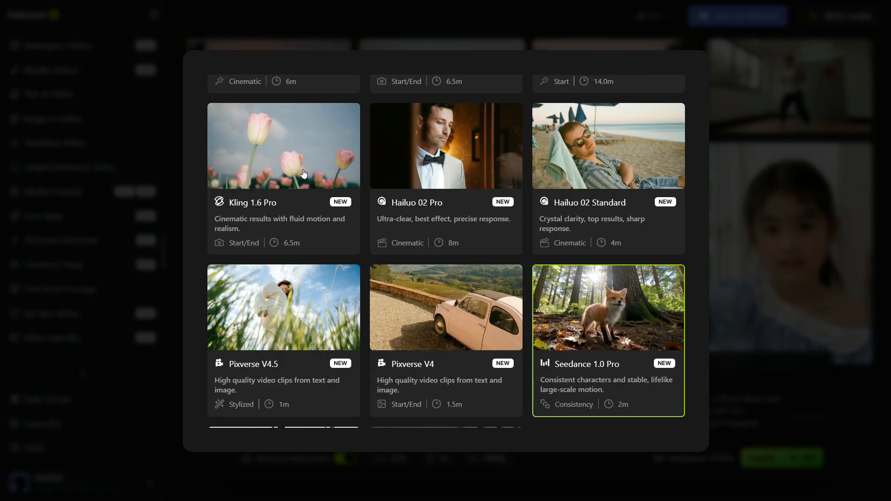
pyautogui.click(283, 176)
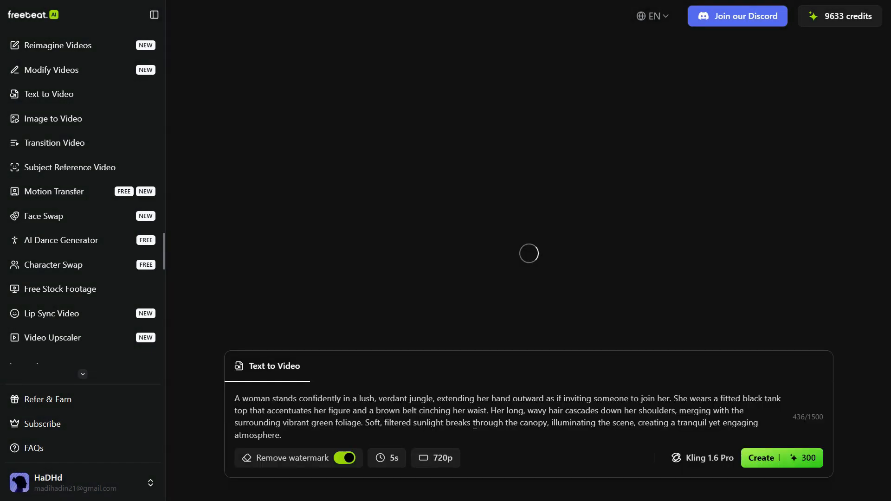
pyautogui.click(386, 457)
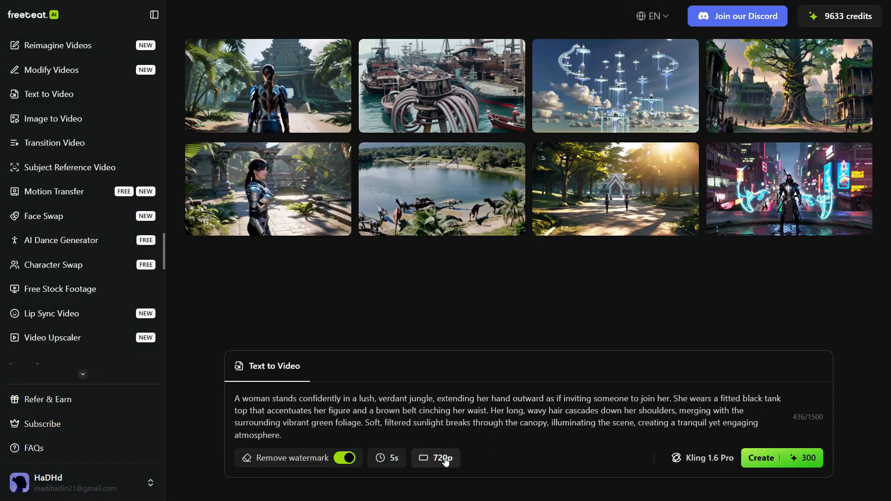
pyautogui.moveTo(764, 460)
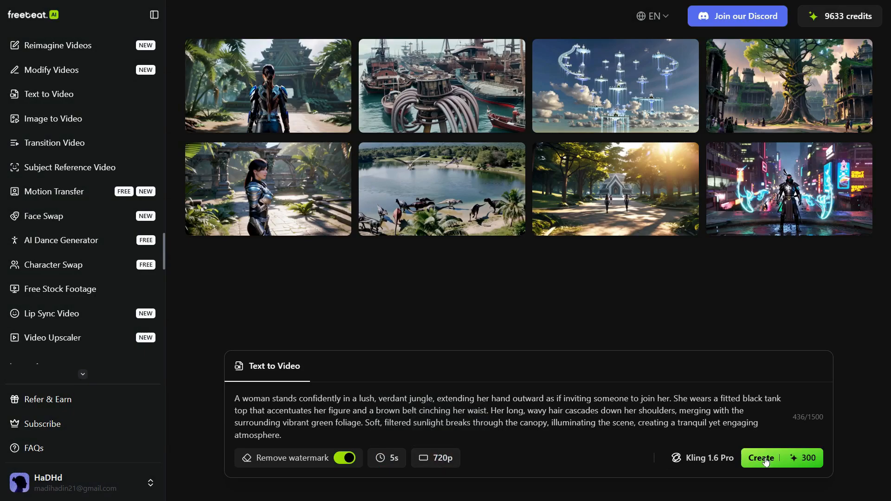
pyautogui.click(761, 457)
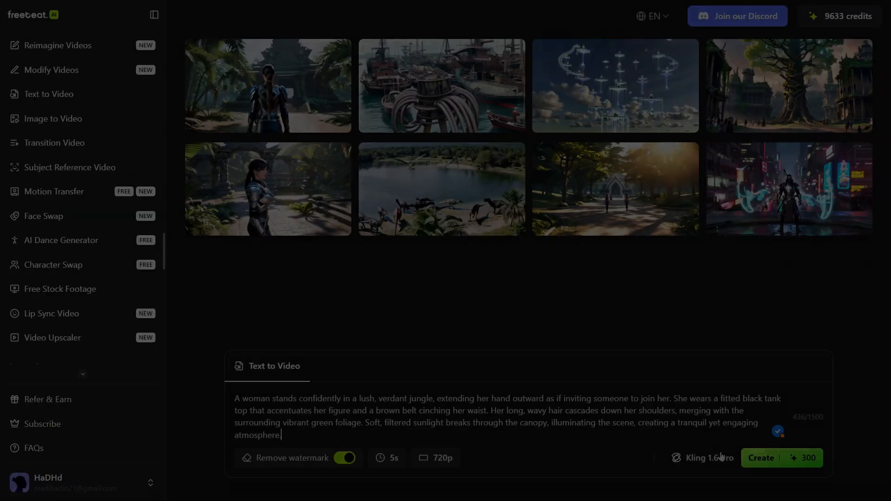
# Step: Switch the jungle prompt to Runway Gen 3 with a 10s duration, keeping 720p
pyautogui.click(705, 458)
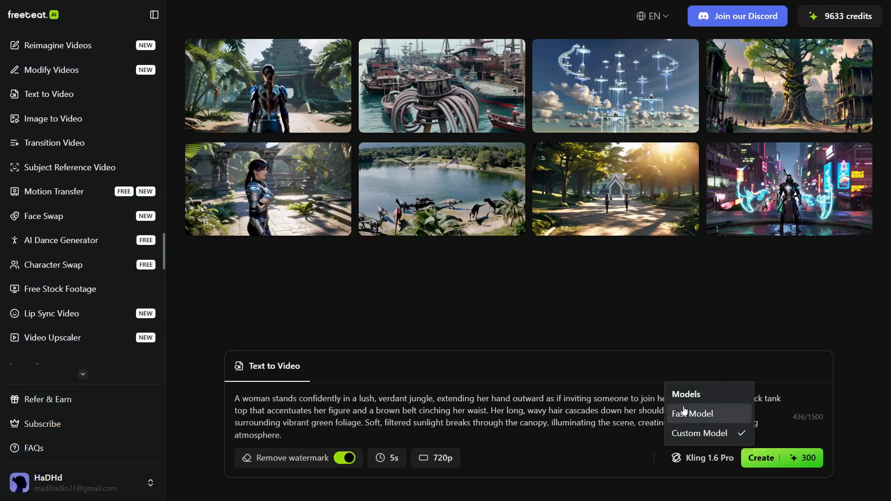
pyautogui.click(691, 413)
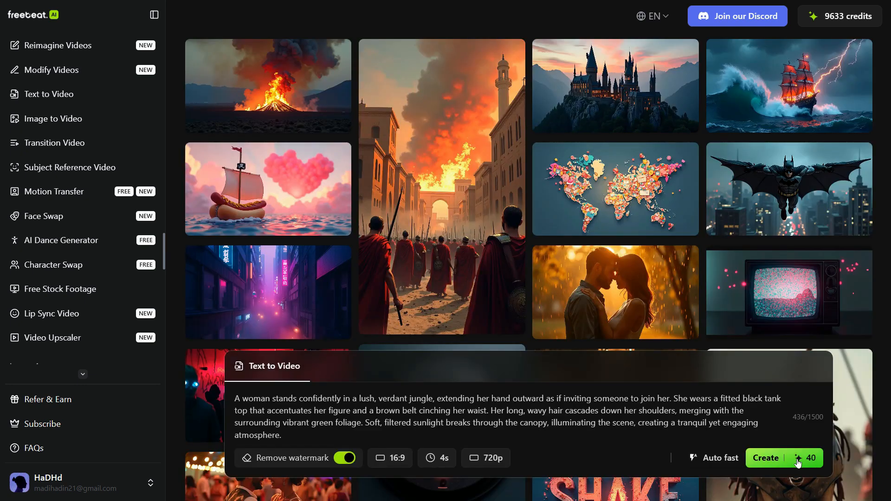
pyautogui.moveTo(437, 457)
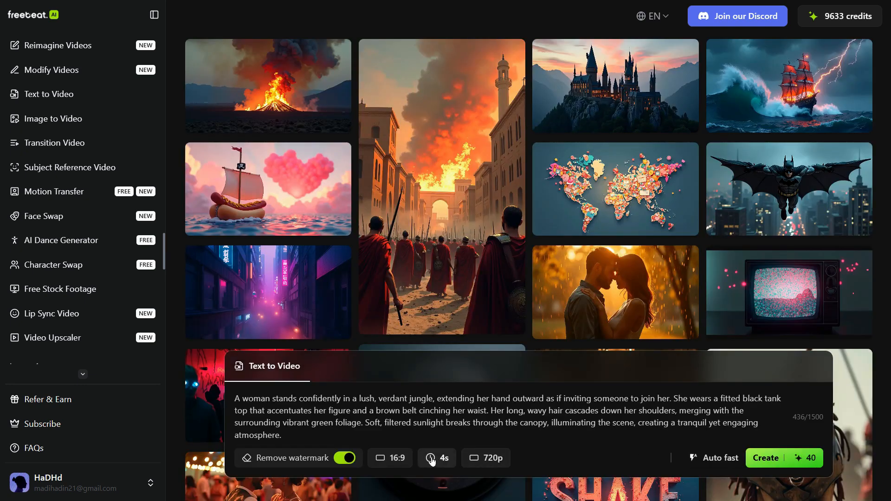
pyautogui.click(436, 458)
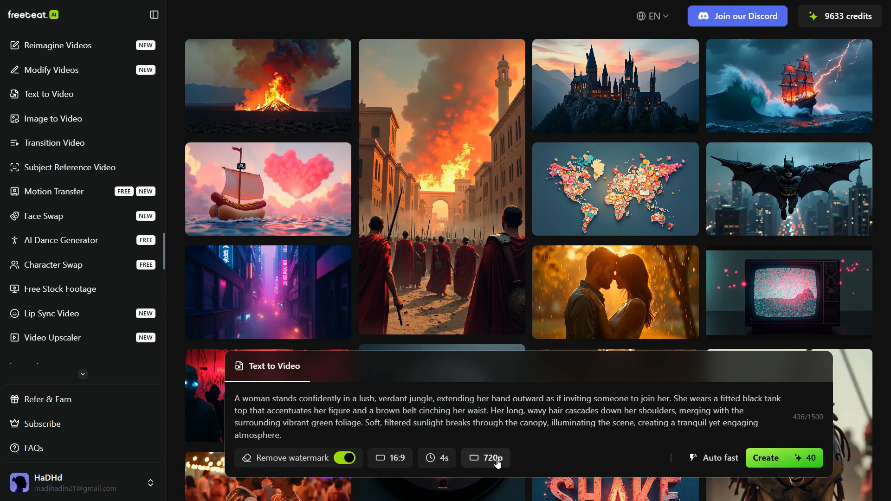
pyautogui.click(485, 458)
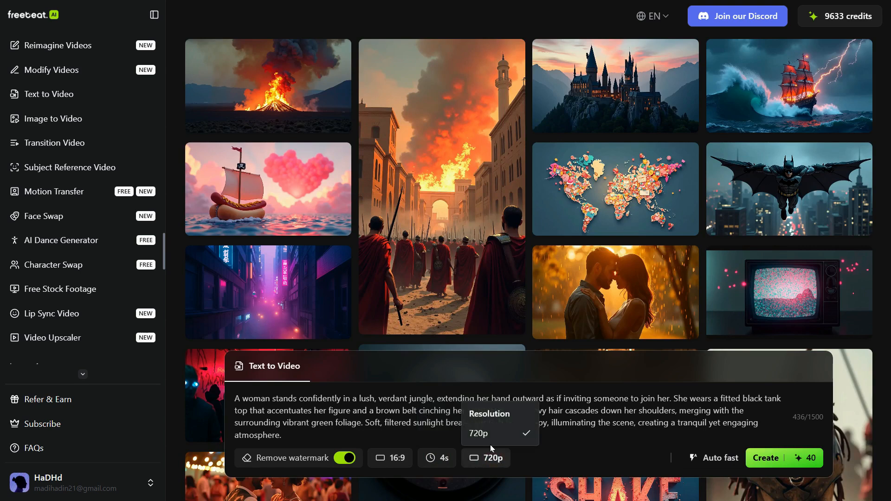
pyautogui.click(478, 433)
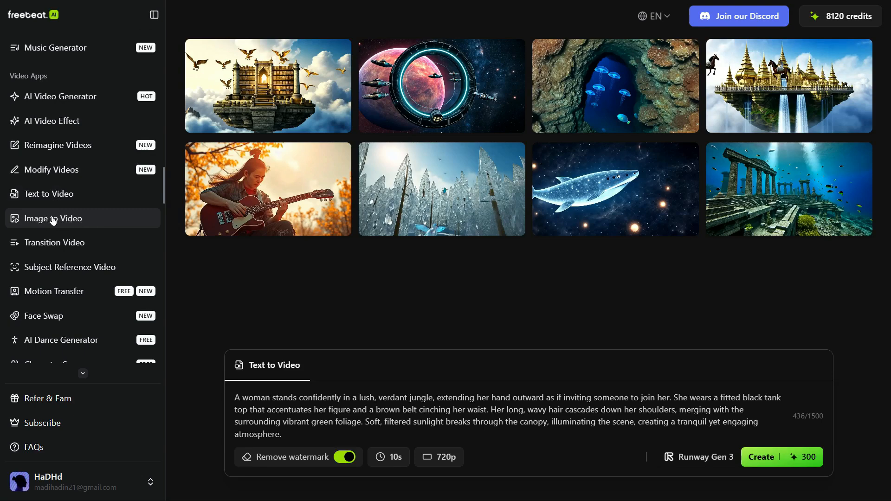
# Step: In Image to Video, choose Kling 2.1 Pro and upload the snowy-street woman photo
pyautogui.click(57, 218)
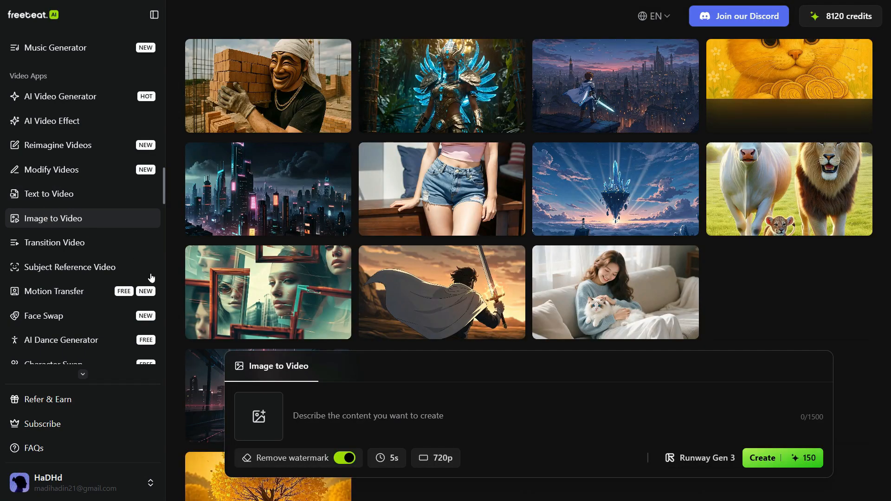
pyautogui.click(704, 457)
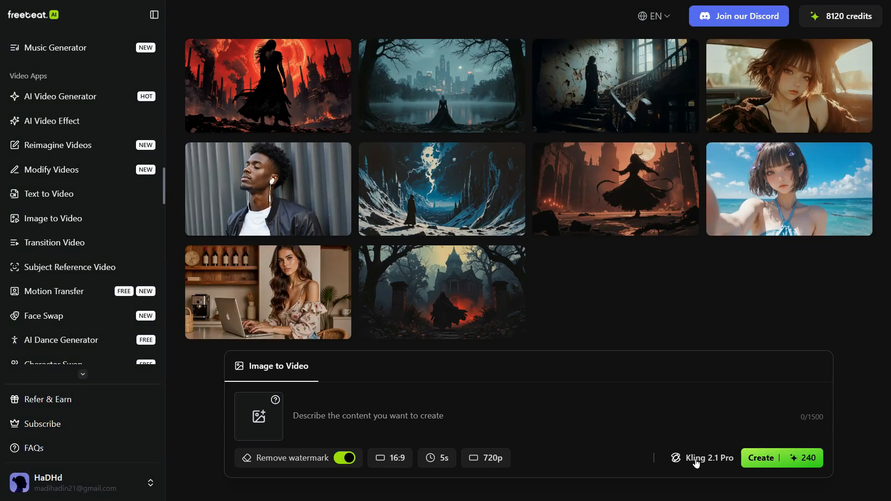
pyautogui.click(258, 416)
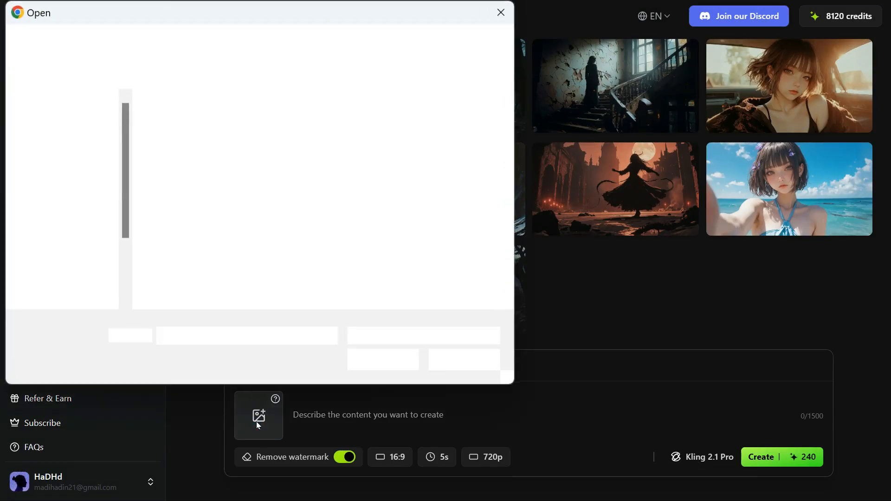
pyautogui.click(499, 12)
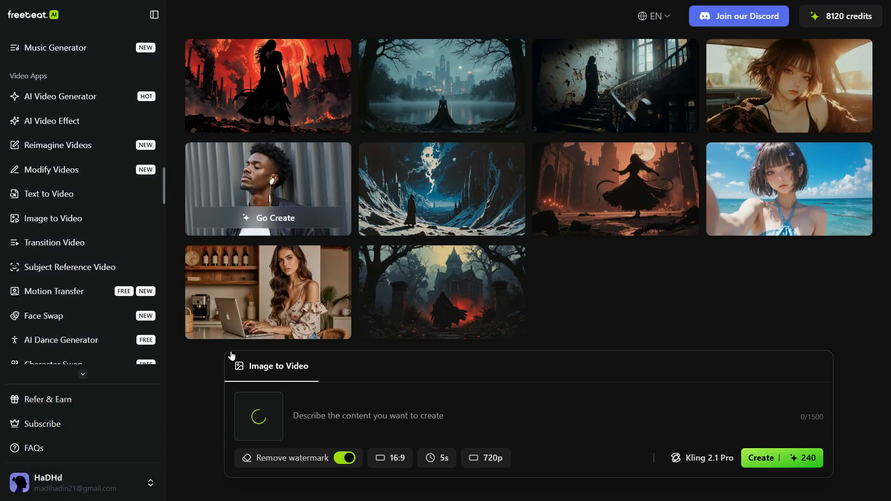
pyautogui.moveTo(278, 426)
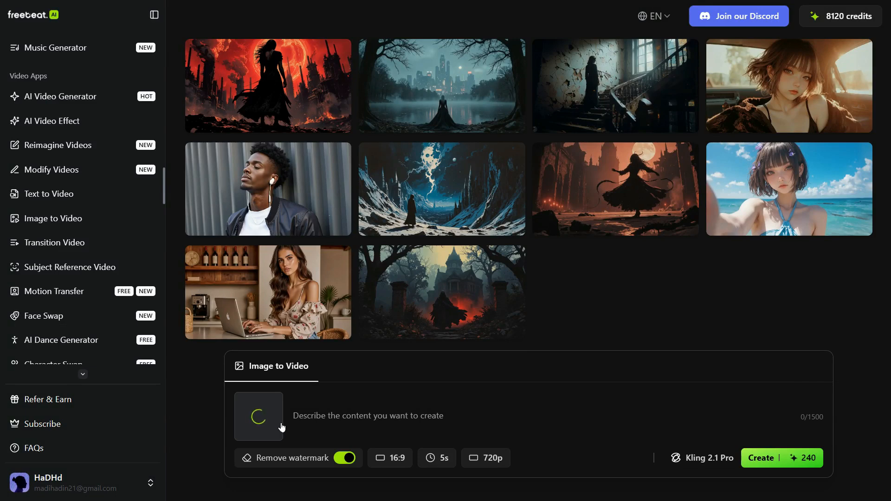
# Step: Prompt 'She smiled slightly and turn around and walk slowly.', keep 16:9, and generate the clip
pyautogui.write('She smiled slightly and turn around and walk slowly.')
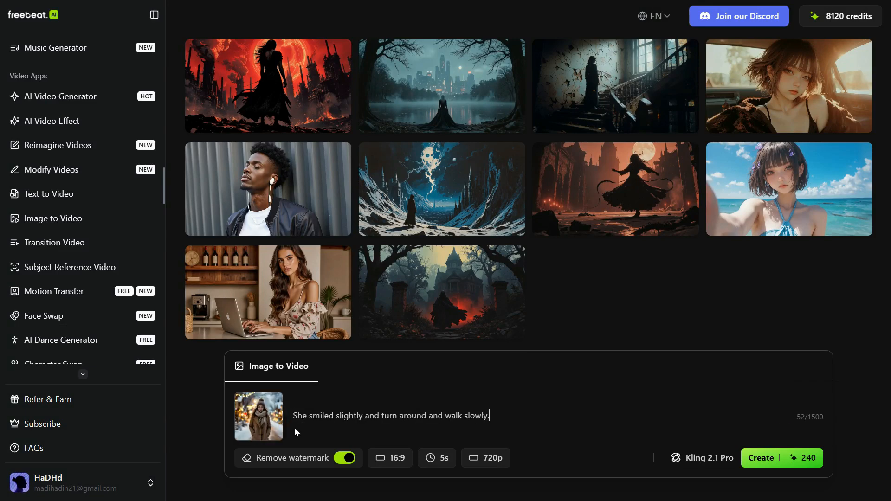
pyautogui.click(390, 457)
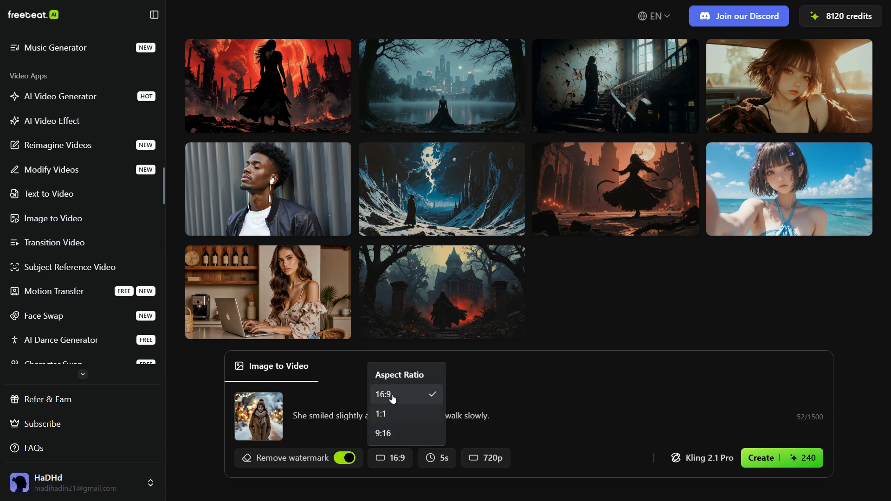
pyautogui.click(436, 457)
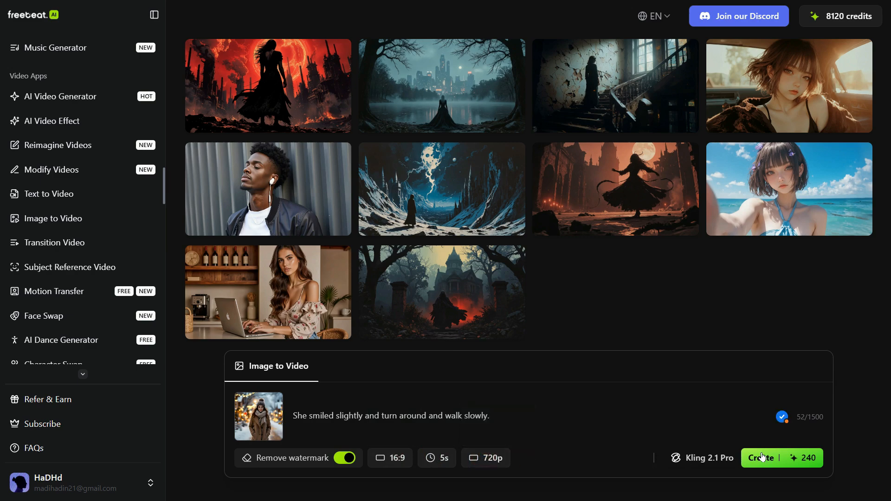
pyautogui.click(762, 457)
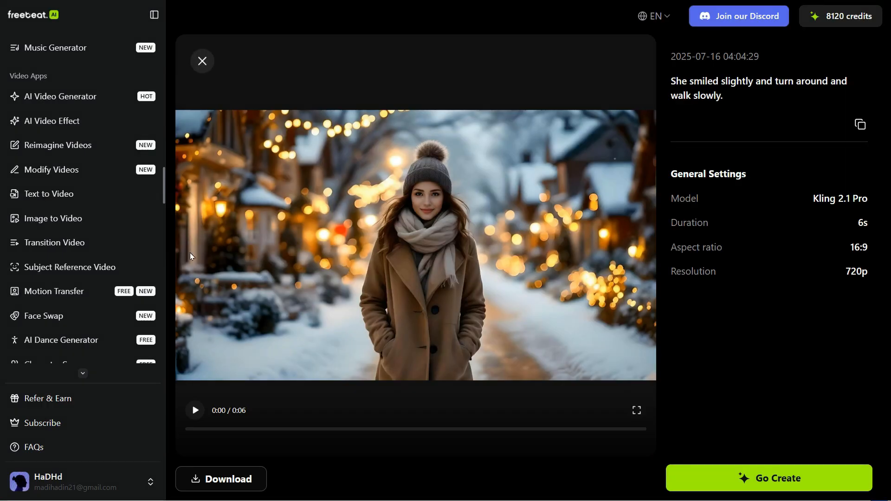
pyautogui.click(51, 218)
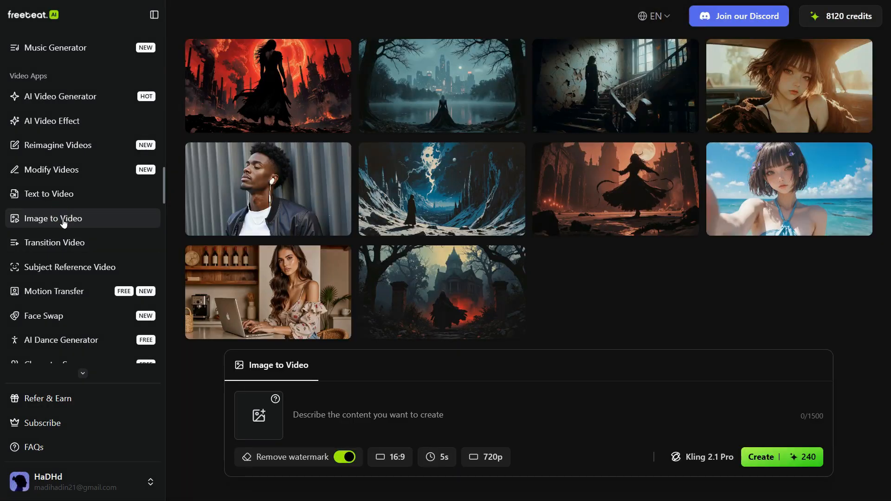
# Step: Regenerate the same woman animation with Hailuo 02 Pro at 1080p and close the preview
pyautogui.click(710, 457)
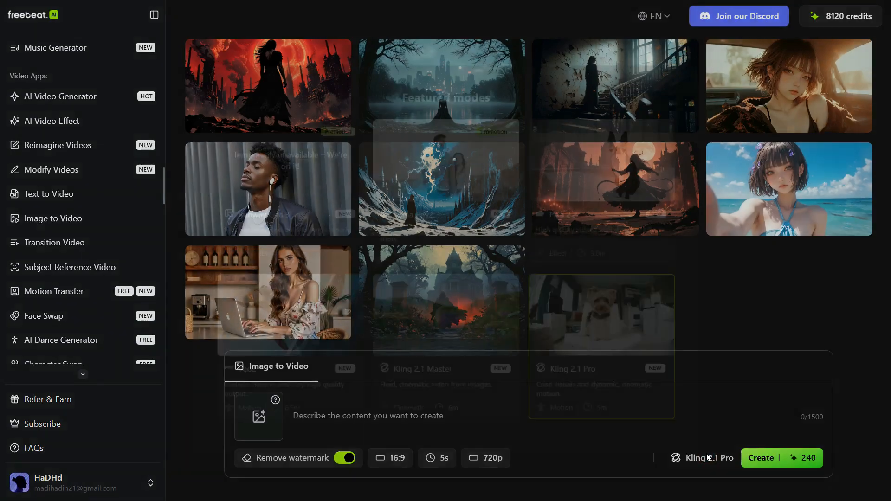
pyautogui.click(700, 457)
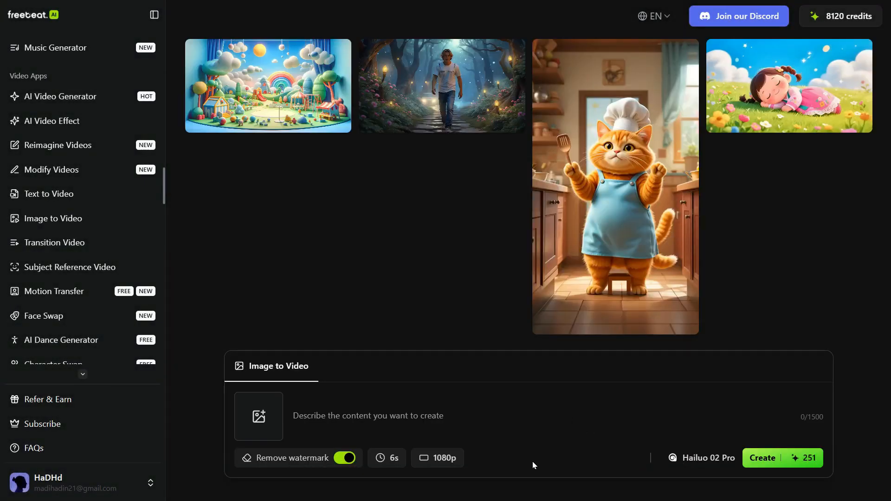
pyautogui.click(258, 416)
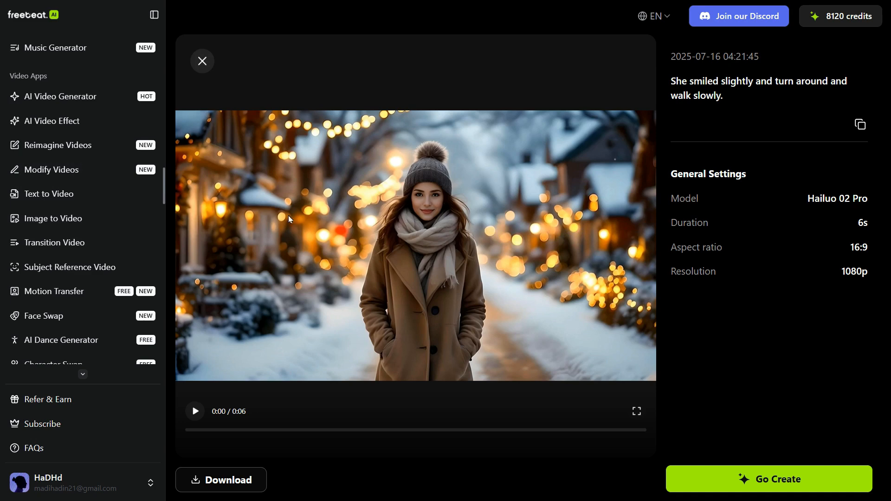
pyautogui.click(202, 61)
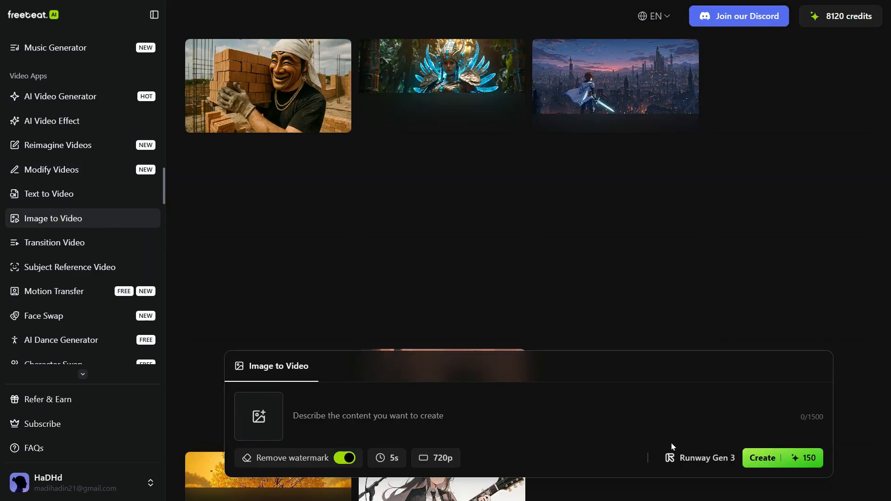
# Step: Pick Seedance 1.0 Pro, prompt 'The car is moving slowly in the water.', keep 5s, and start generation
pyautogui.click(705, 457)
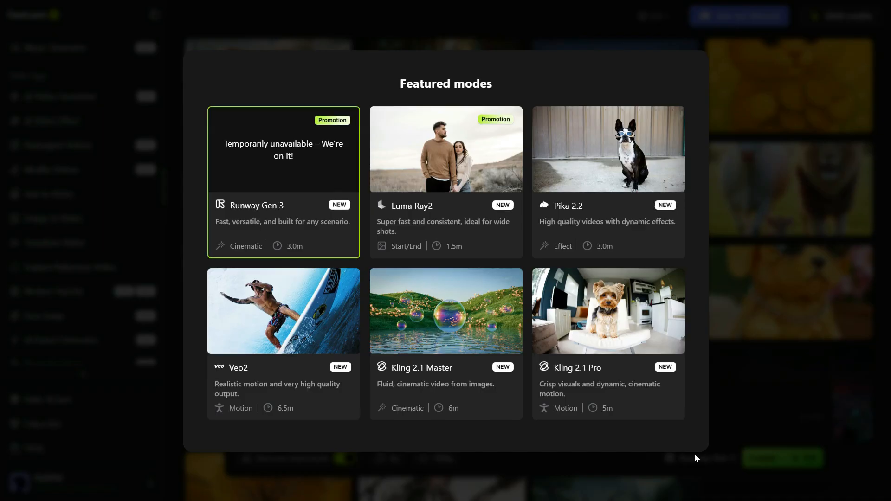
pyautogui.scroll(-3)
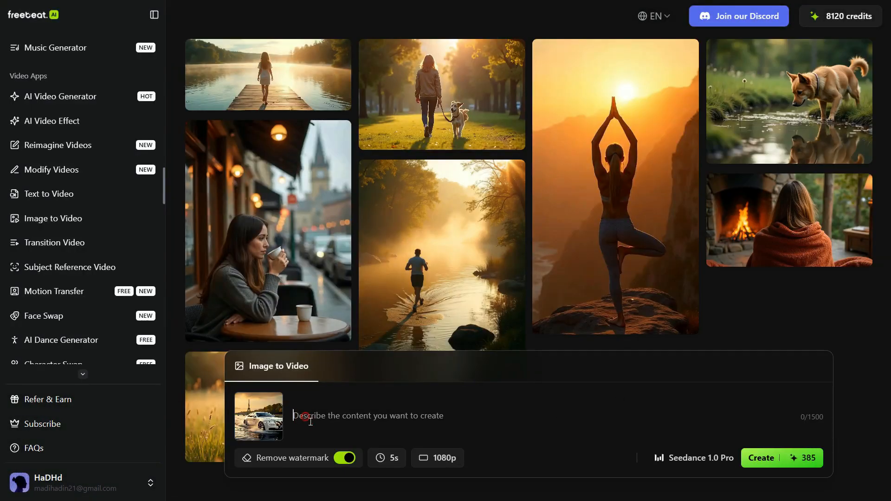
pyautogui.write('The car is moving slowly in the water.')
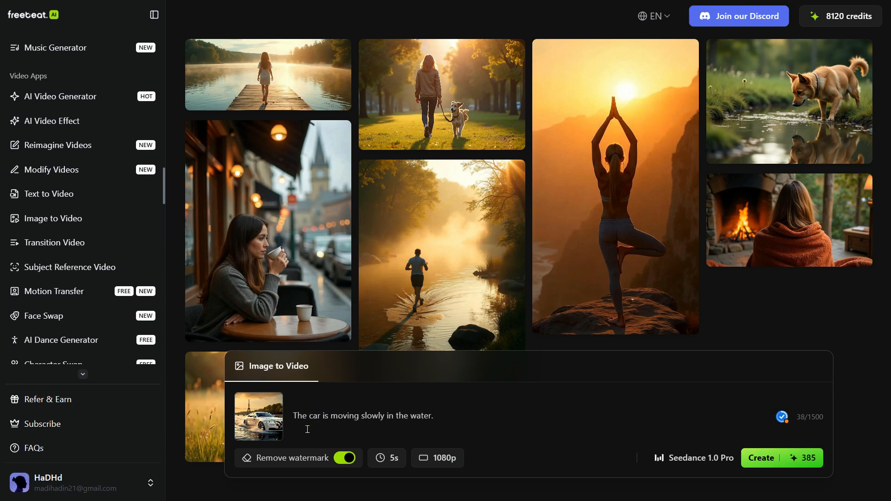
pyautogui.click(386, 457)
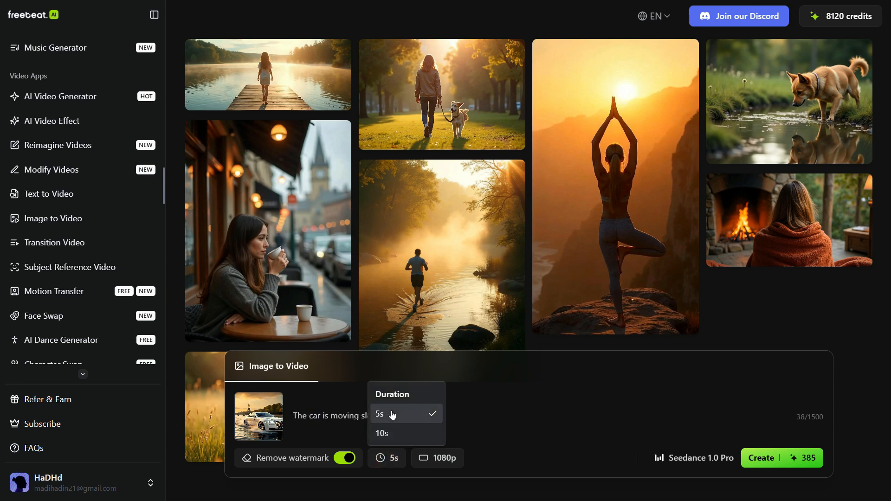
pyautogui.click(379, 413)
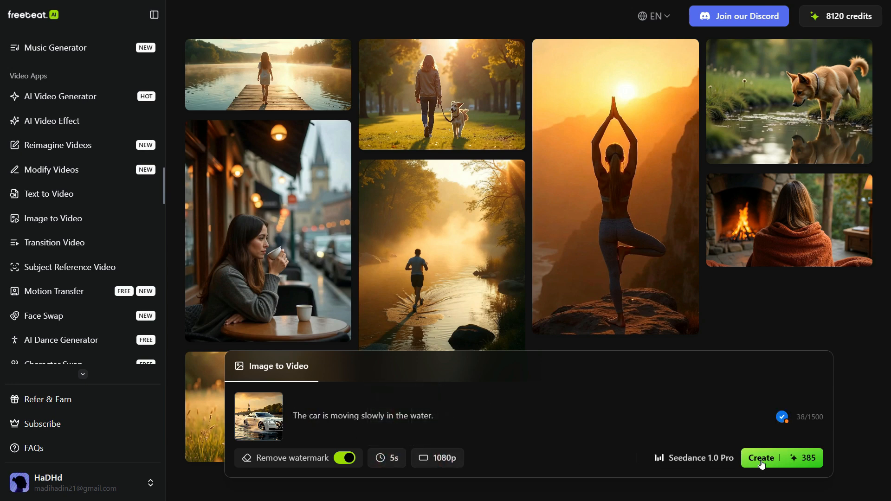
pyautogui.click(761, 458)
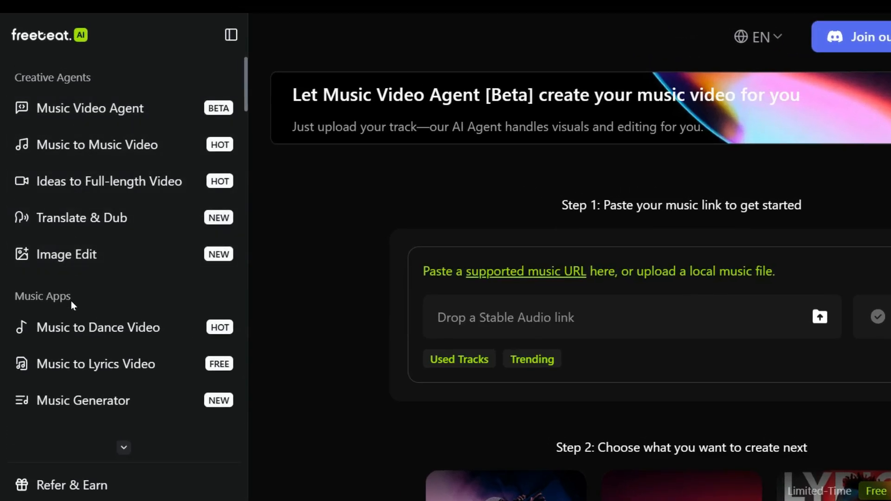
# Step: Scroll the sidebar tool list down to the image apps and Library
pyautogui.scroll(-3)
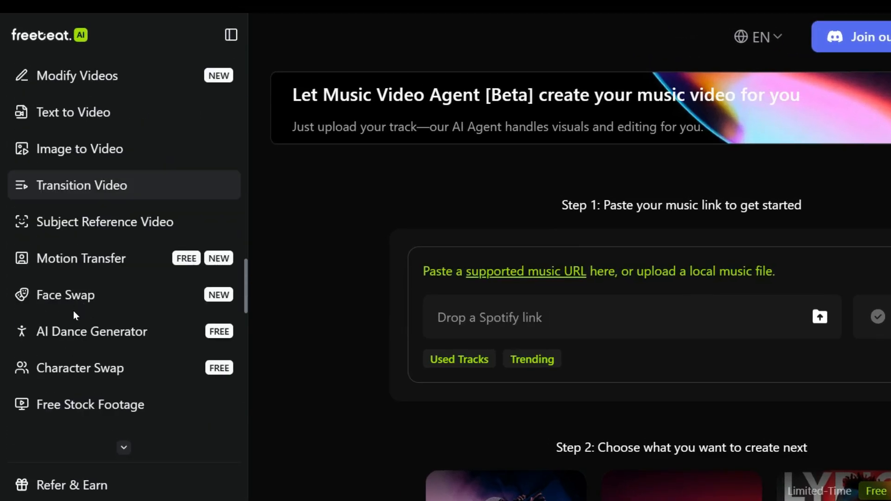
pyautogui.scroll(-3)
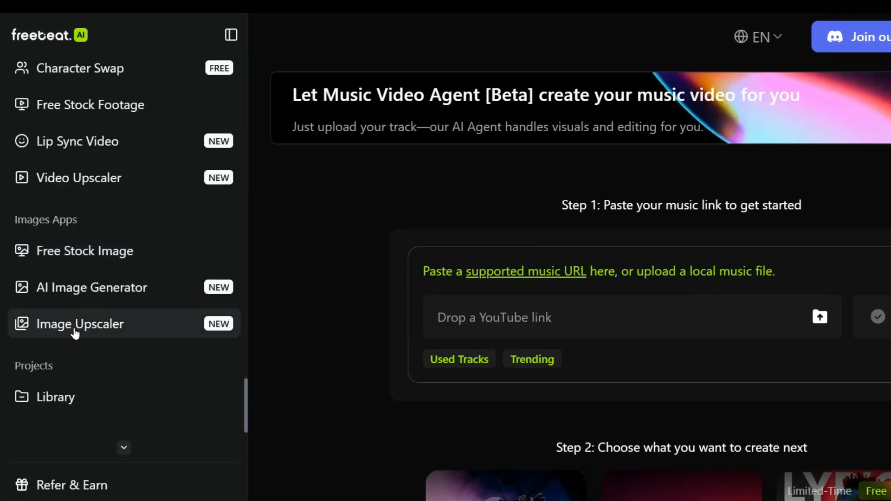